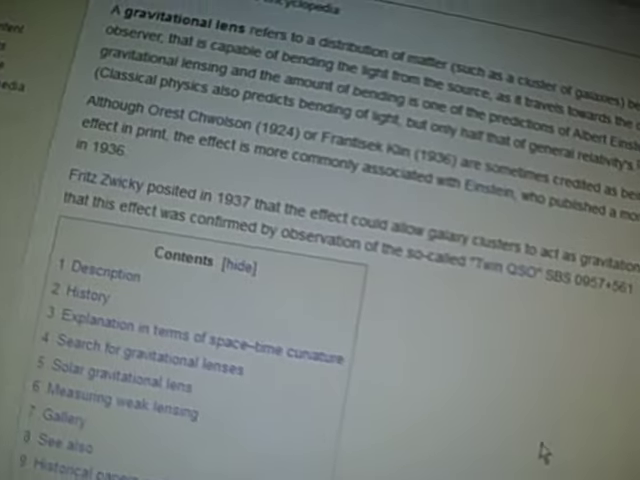
- Scroll past the table of contents to the Description section on optical-lens-style light bending
scroll("down", 3)
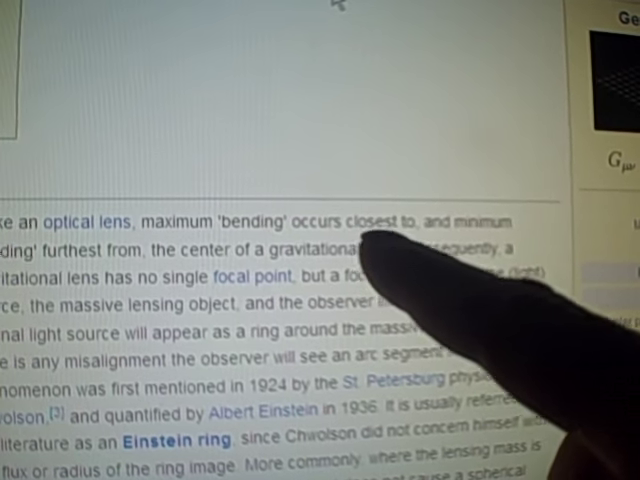
scroll("down", 3)
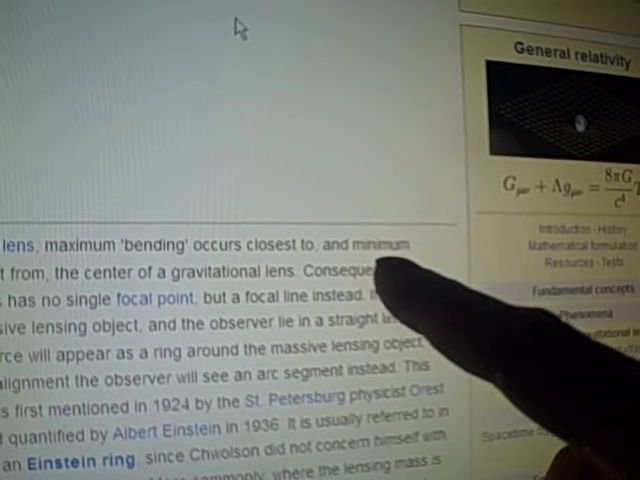
scroll("down", 3)
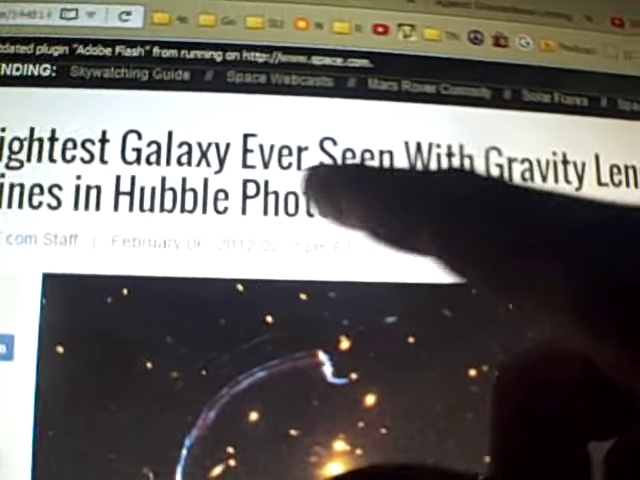
scroll("down", 3)
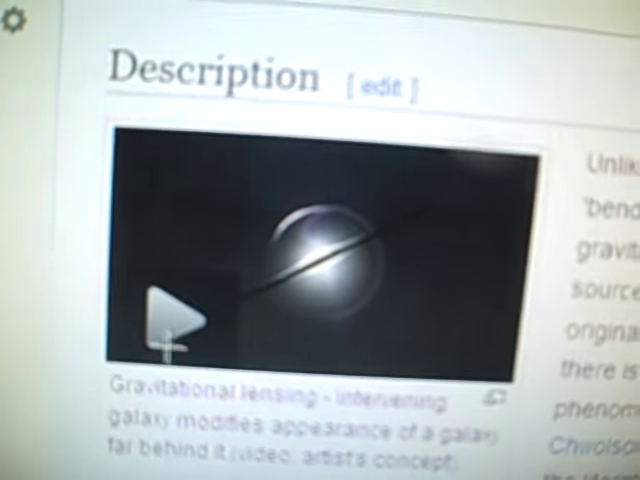
- Start the artist's-concept video of an intervening galaxy lensing one far behind it
left_click(180, 310)
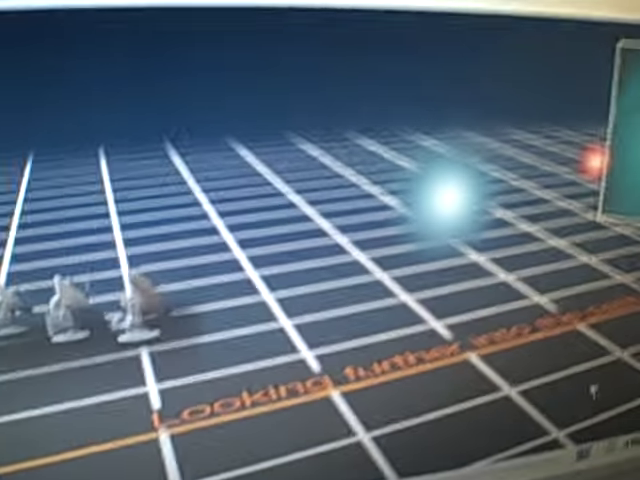